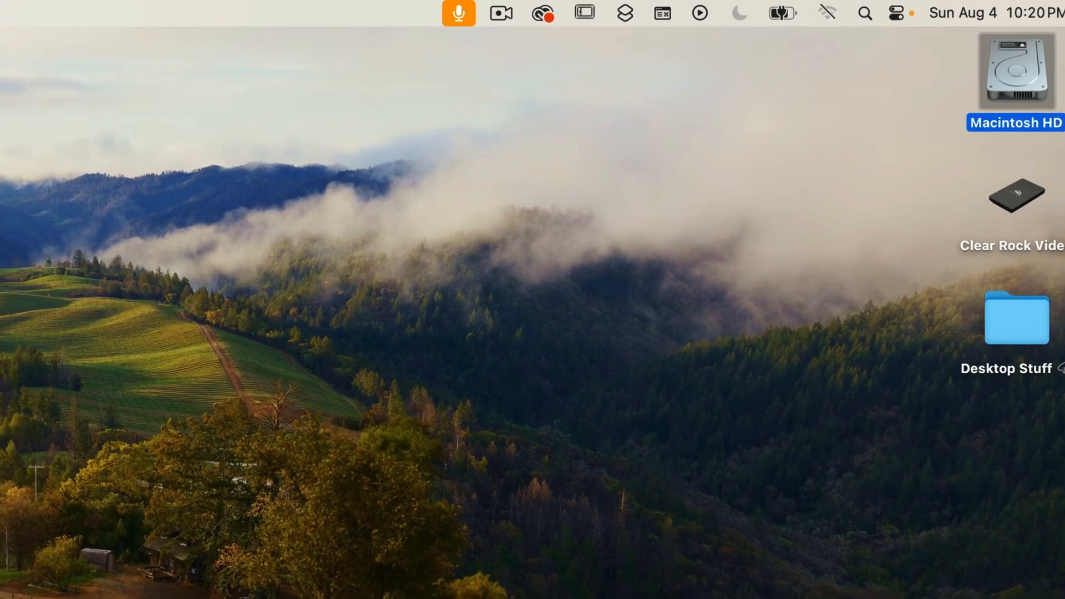
# Show Get Info for Macintosh HD, with its 2 TB capacity and 93.1 GB available.
pyautogui.click(105, 10)
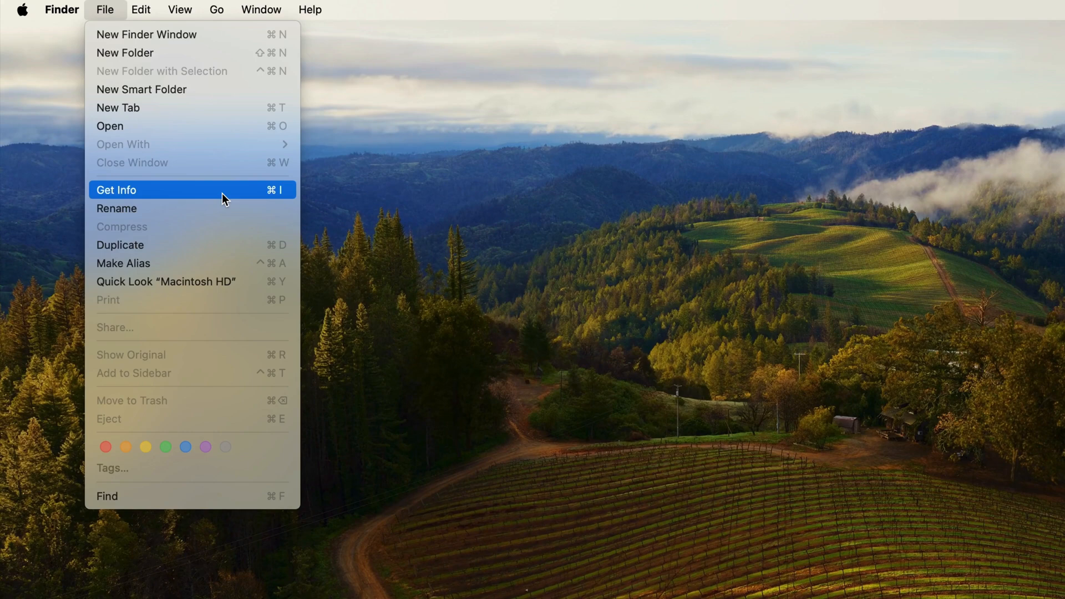
pyautogui.click(116, 189)
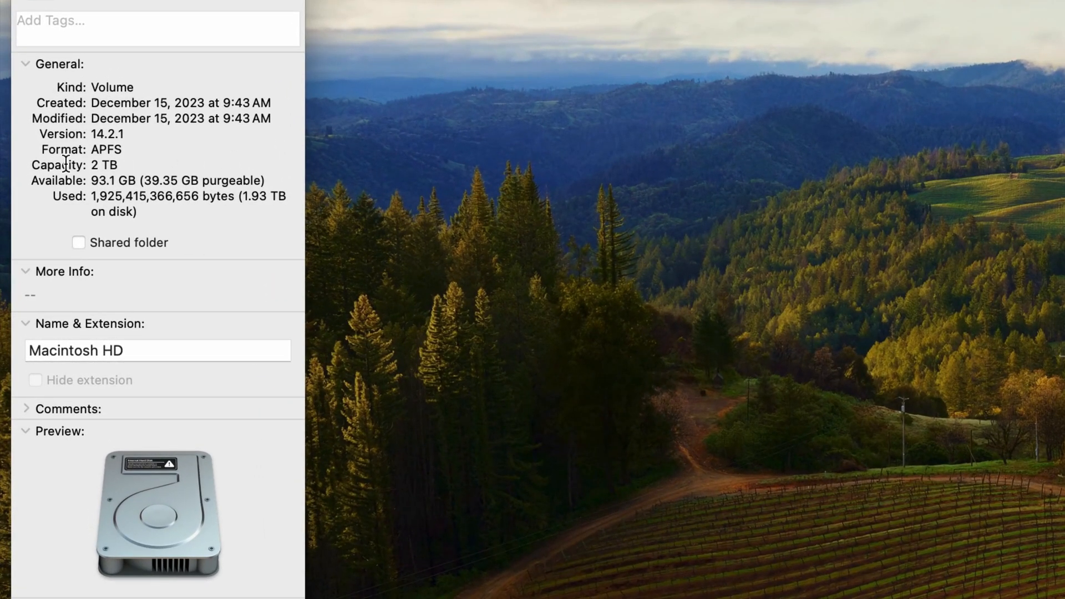
pyautogui.doubleClick(103, 164)
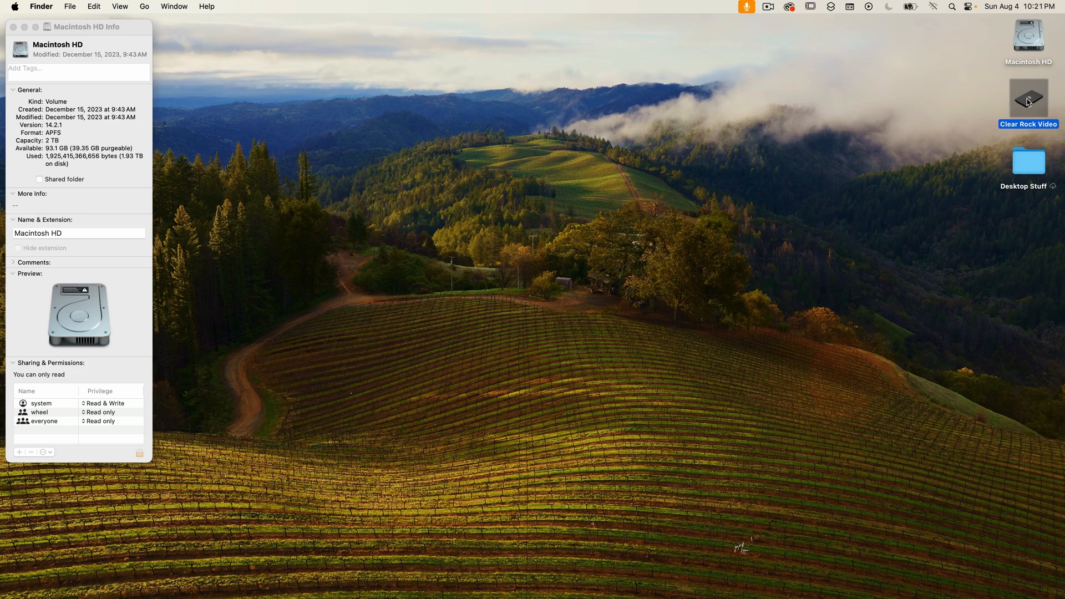
# Show Get Info for the Clear Rock Video drive: 3.84 TB capacity, 32 GB available.
pyautogui.click(1027, 97)
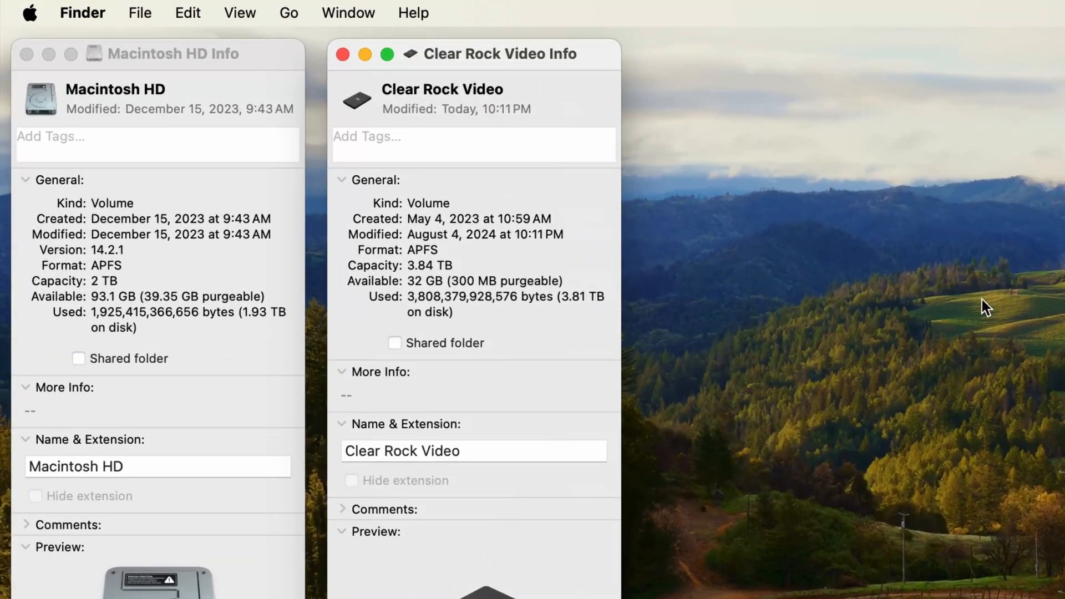
pyautogui.doubleClick(374, 265)
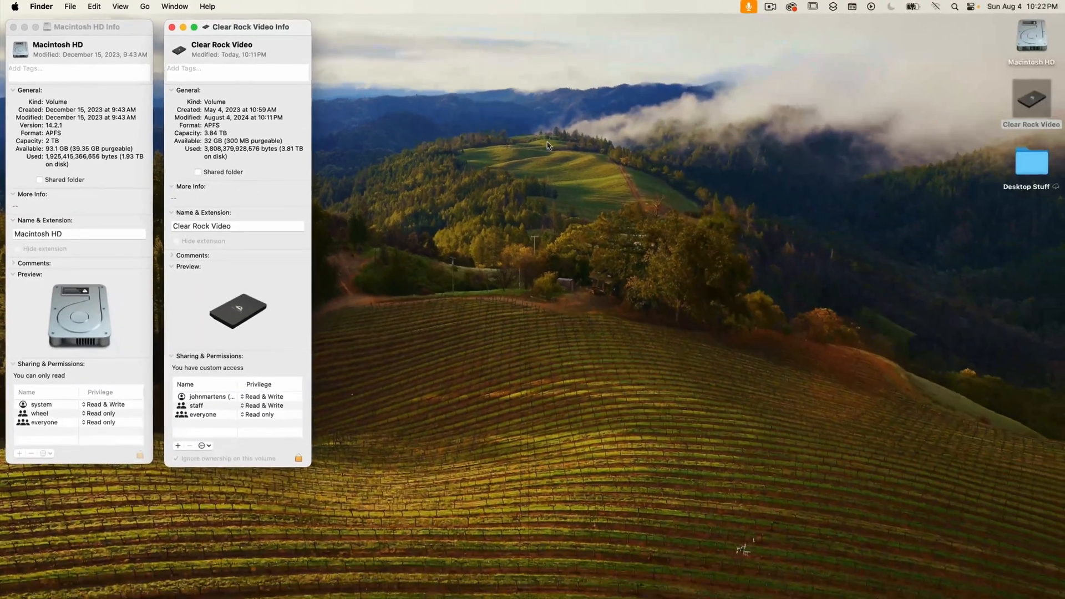
pyautogui.click(1028, 160)
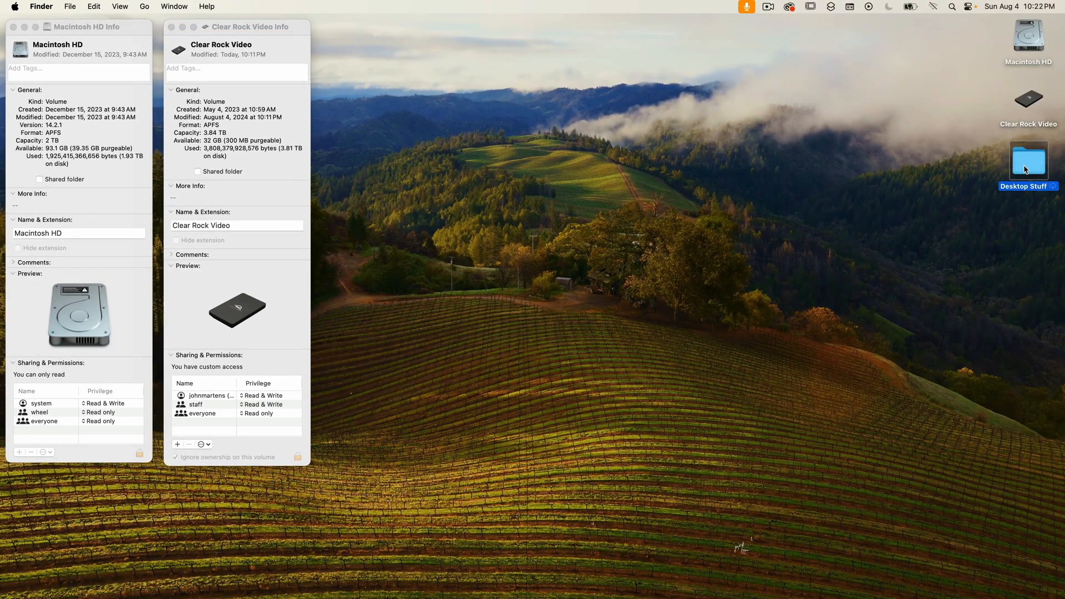
# Check Desktop Stuff's size (121.31 GB, 38,007 items) with Command-I, then close all Info windows.
pyautogui.press('cmd+i')
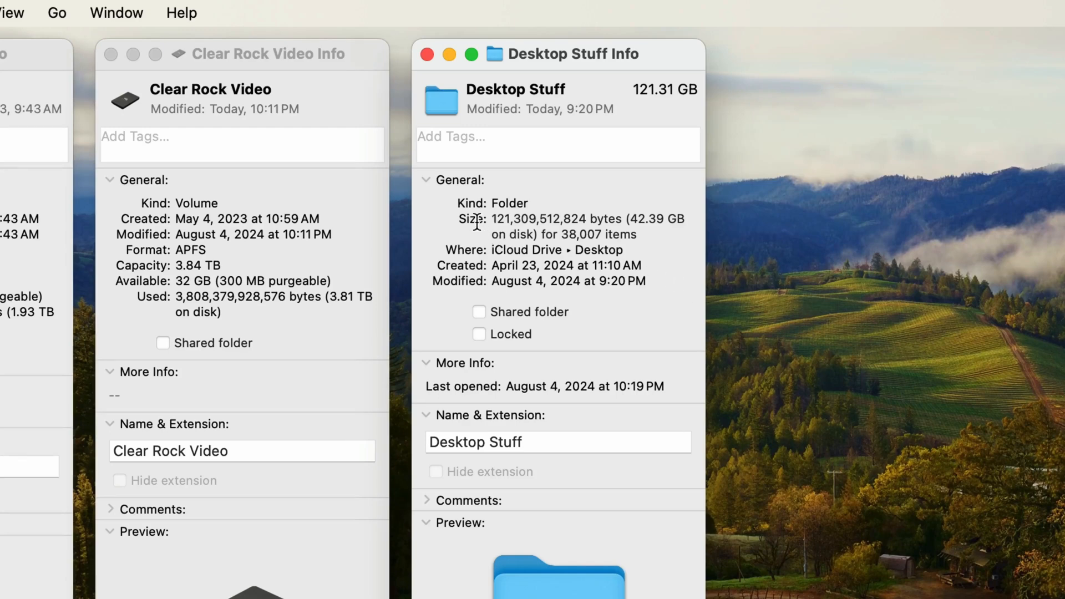
pyautogui.doubleClick(469, 218)
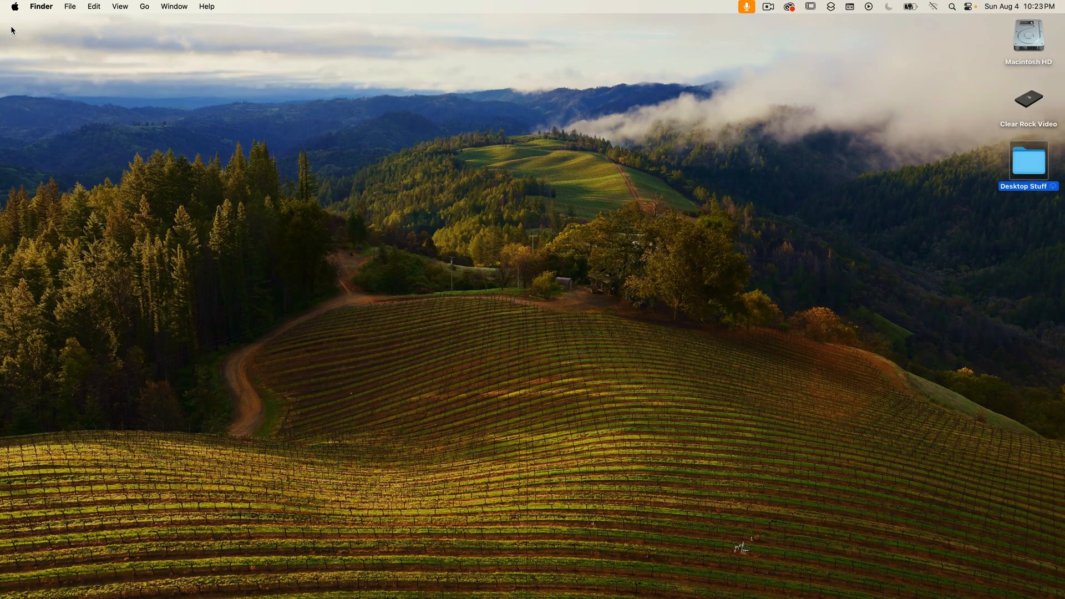
pyautogui.moveTo(719, 133)
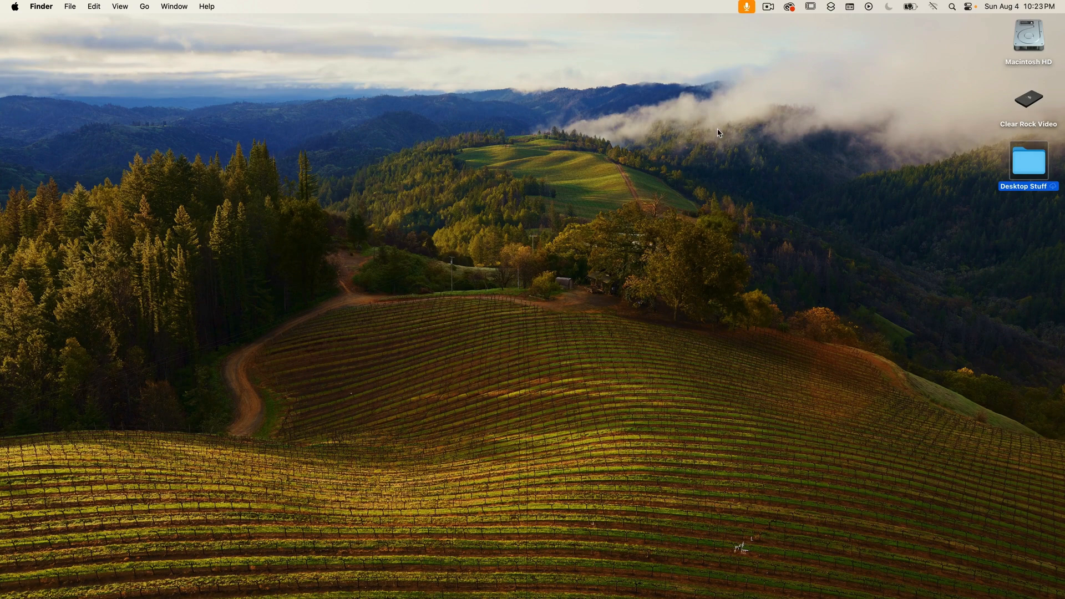
pyautogui.click(1028, 99)
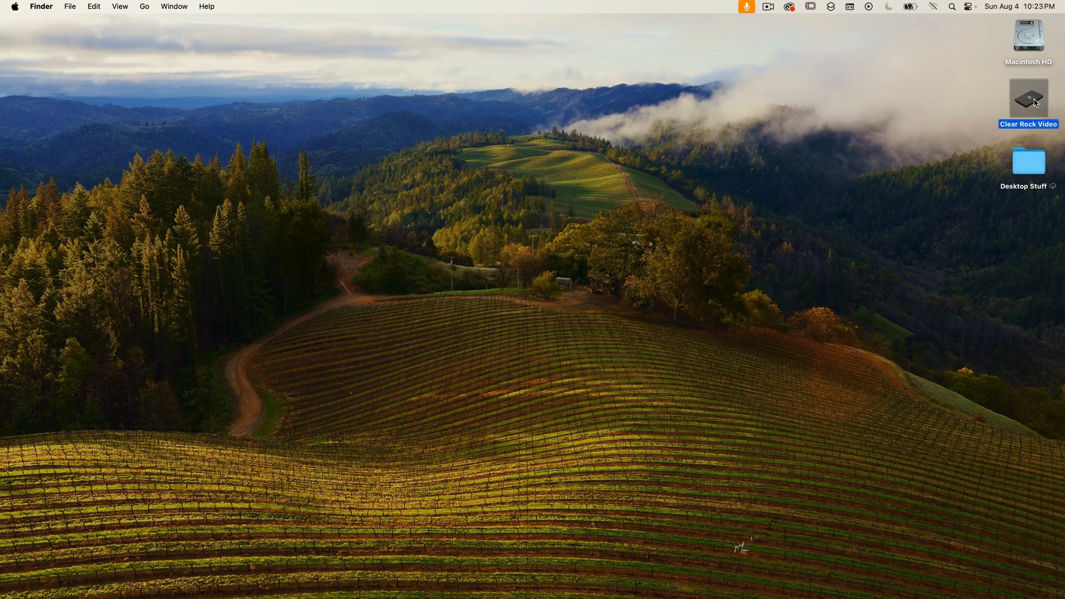
pyautogui.doubleClick(1028, 97)
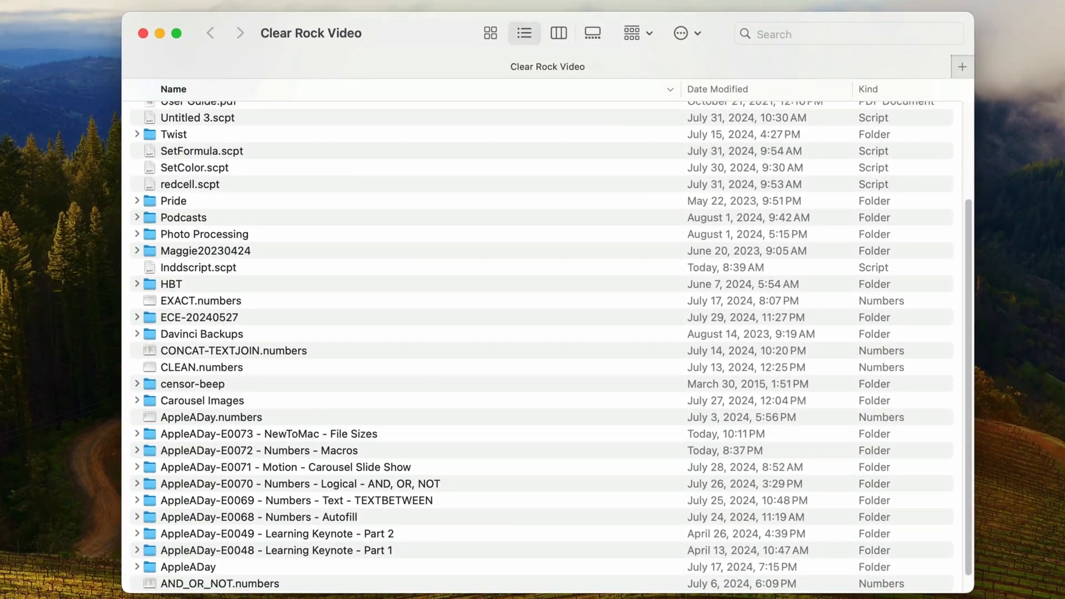
pyautogui.click(173, 89)
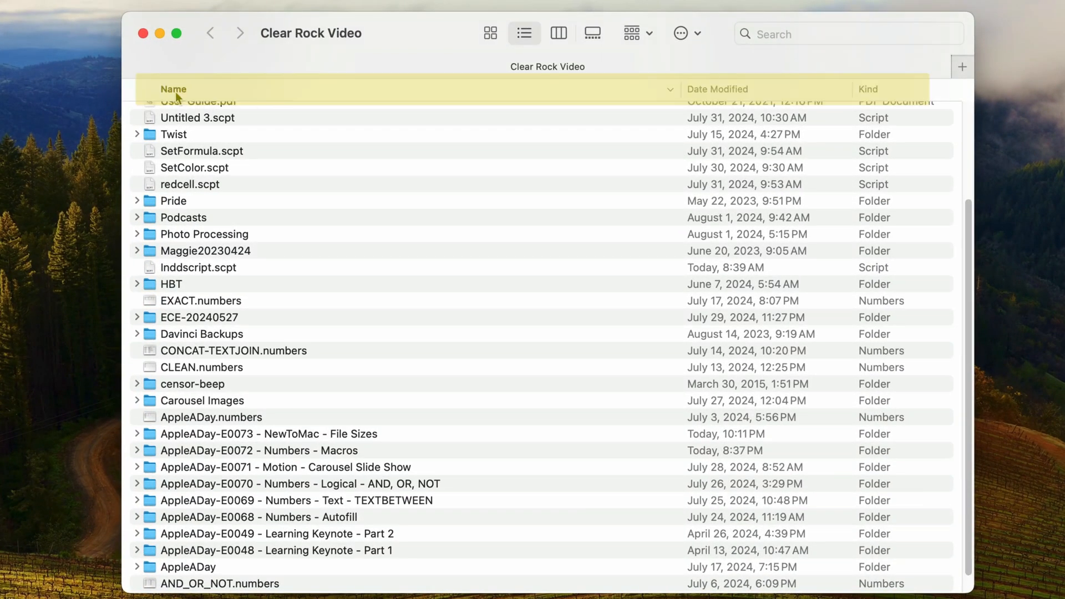
pyautogui.moveTo(805, 98)
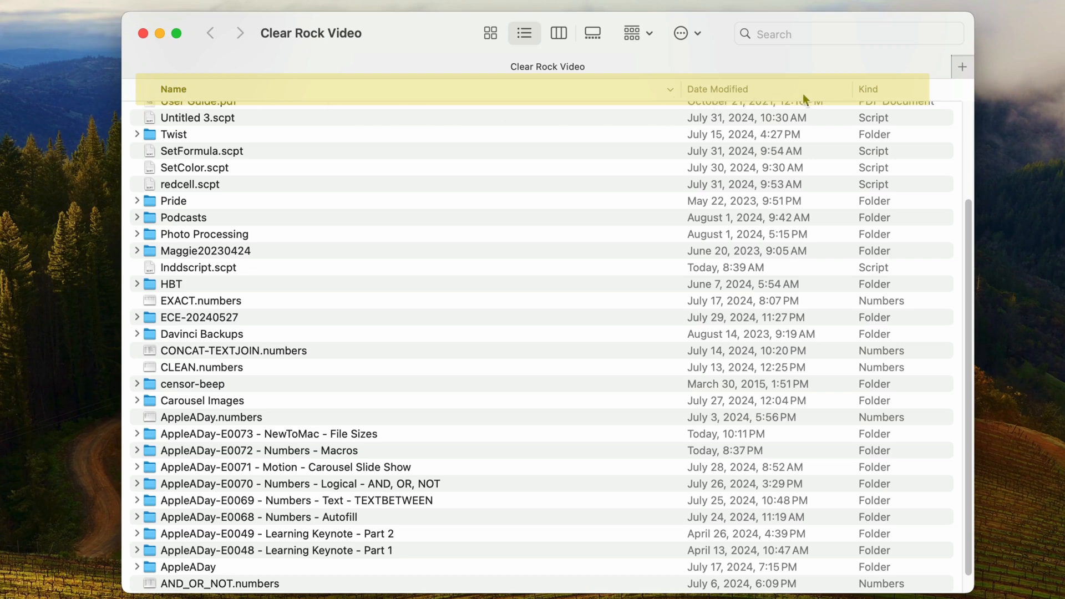
pyautogui.moveTo(789, 96)
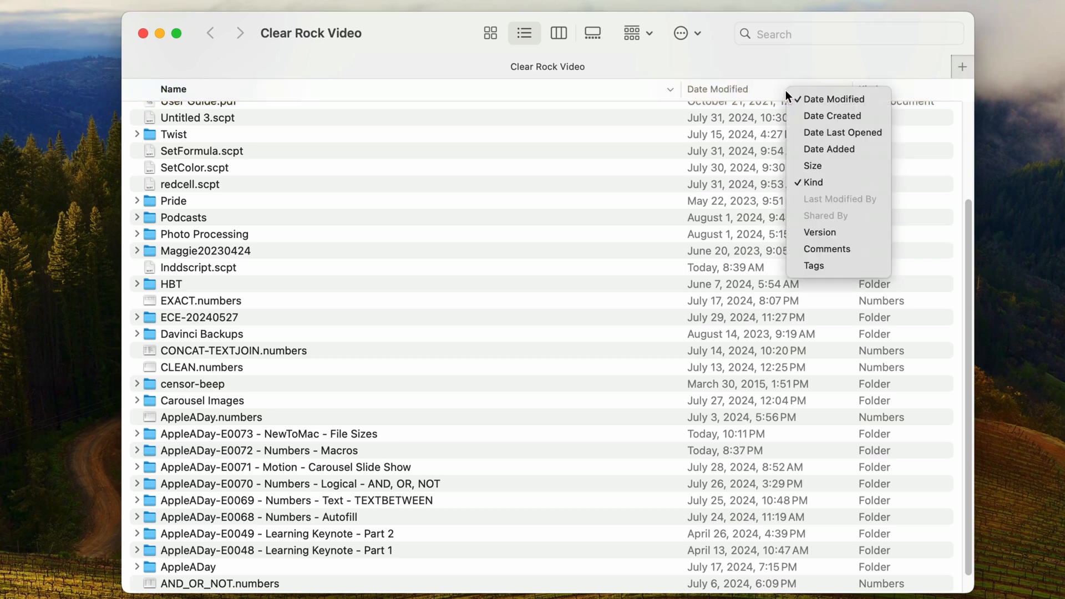
pyautogui.moveTo(823, 166)
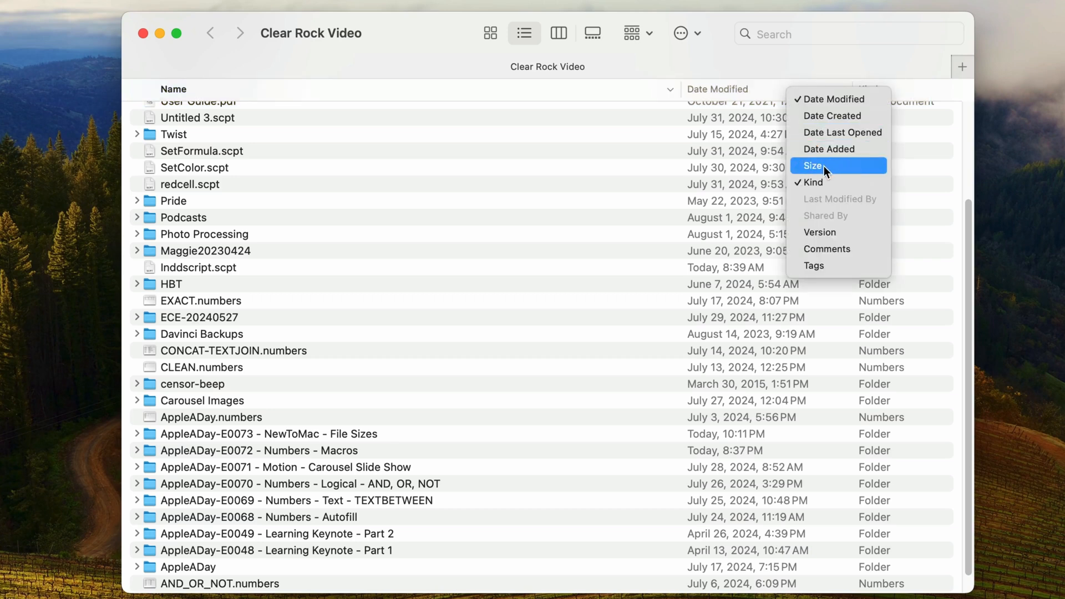
pyautogui.moveTo(858, 172)
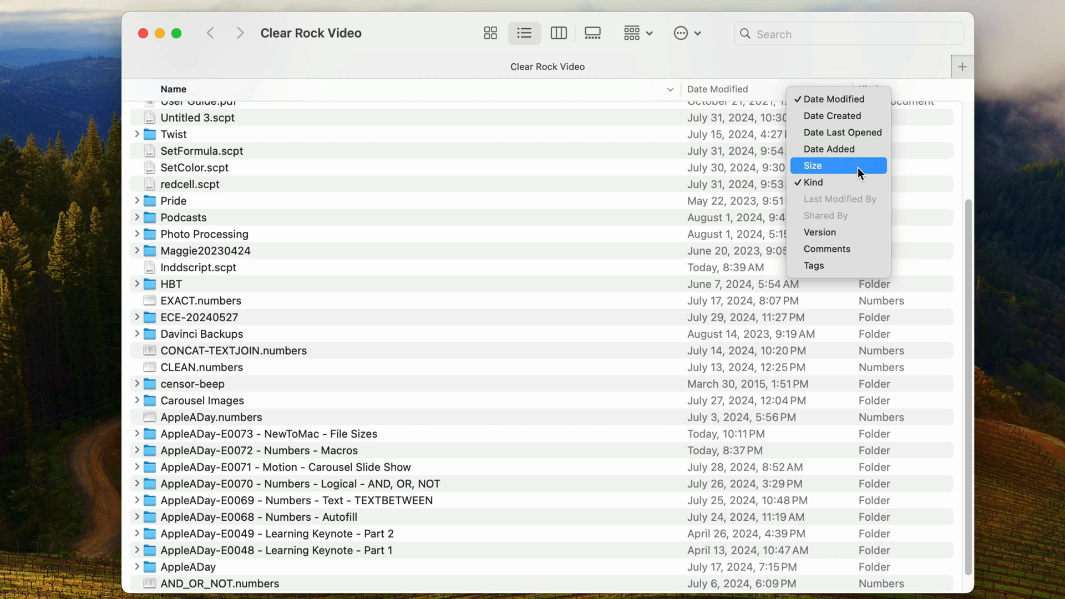
pyautogui.click(813, 166)
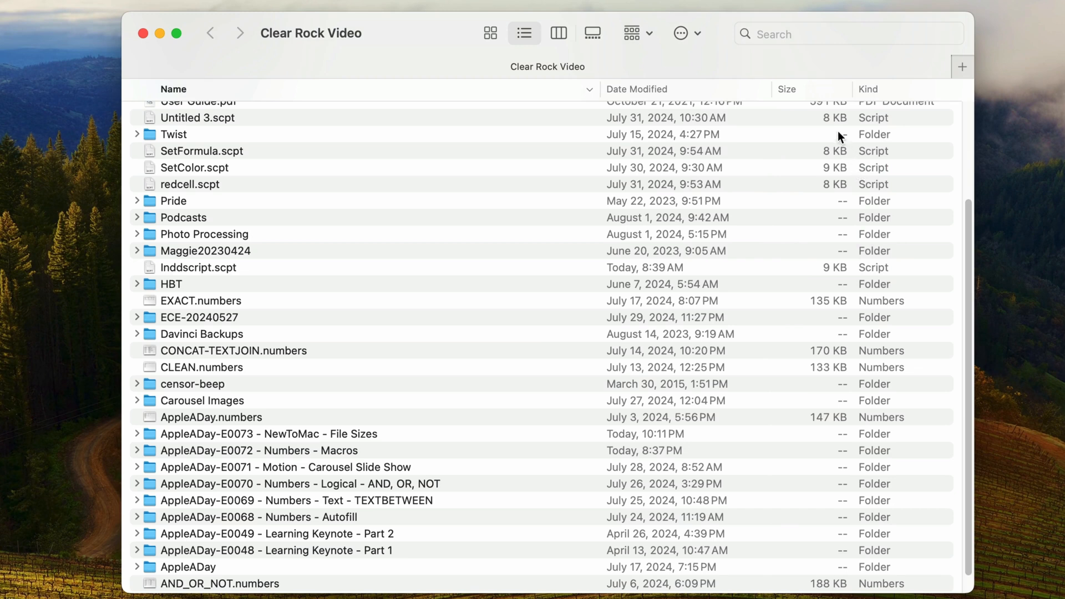
pyautogui.moveTo(823, 517)
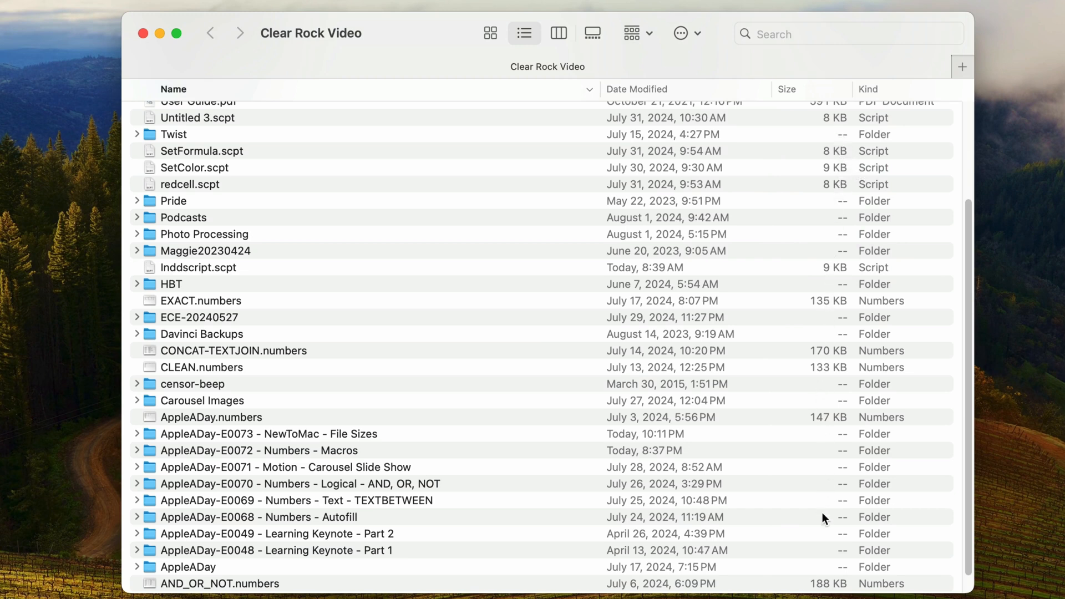
pyautogui.moveTo(835, 223)
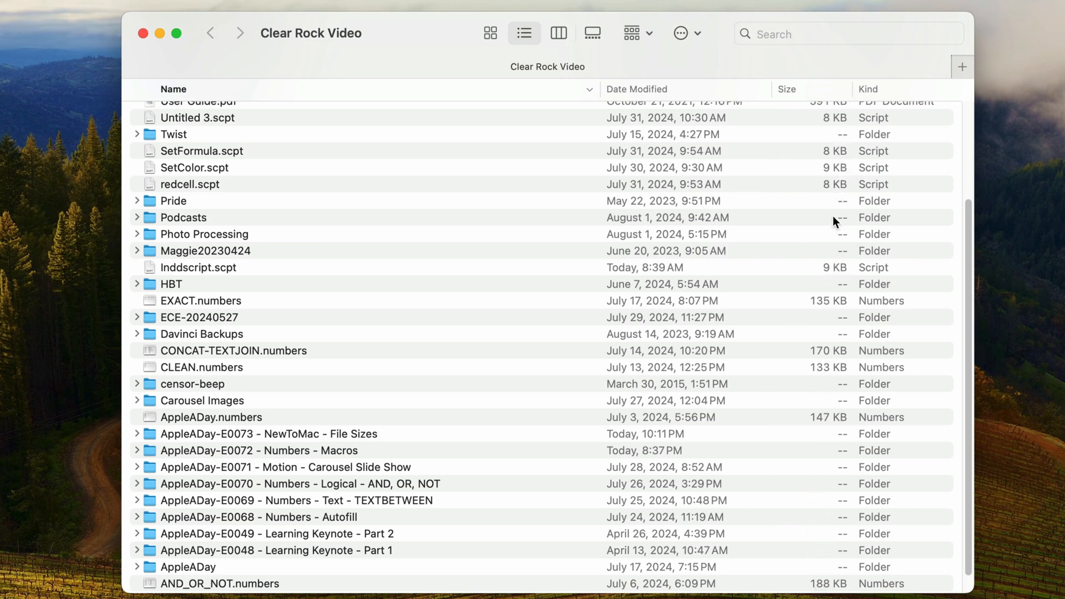
pyautogui.click(182, 218)
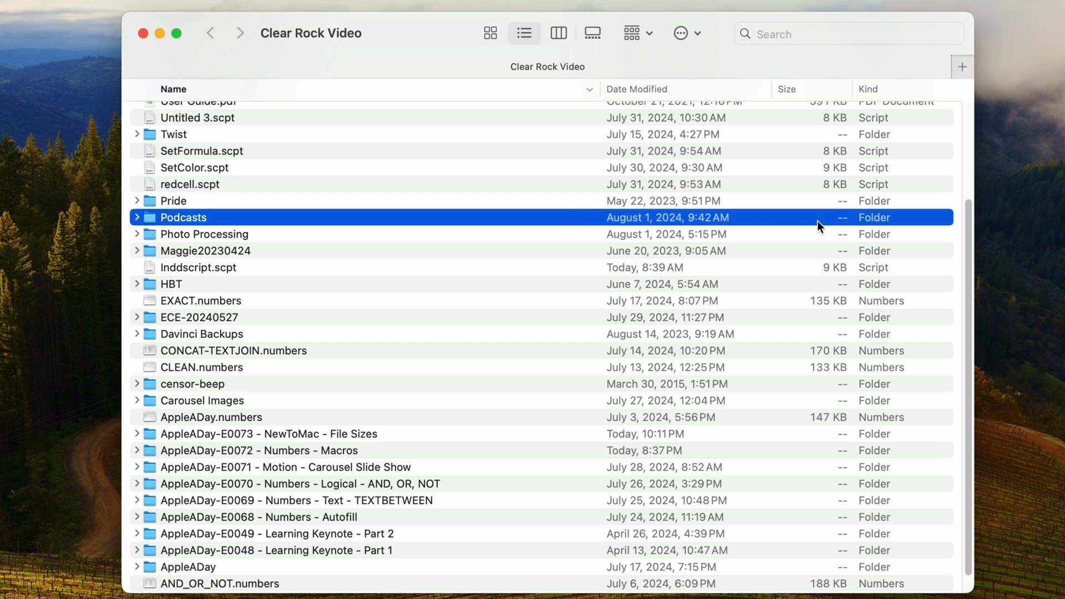
pyautogui.moveTo(844, 232)
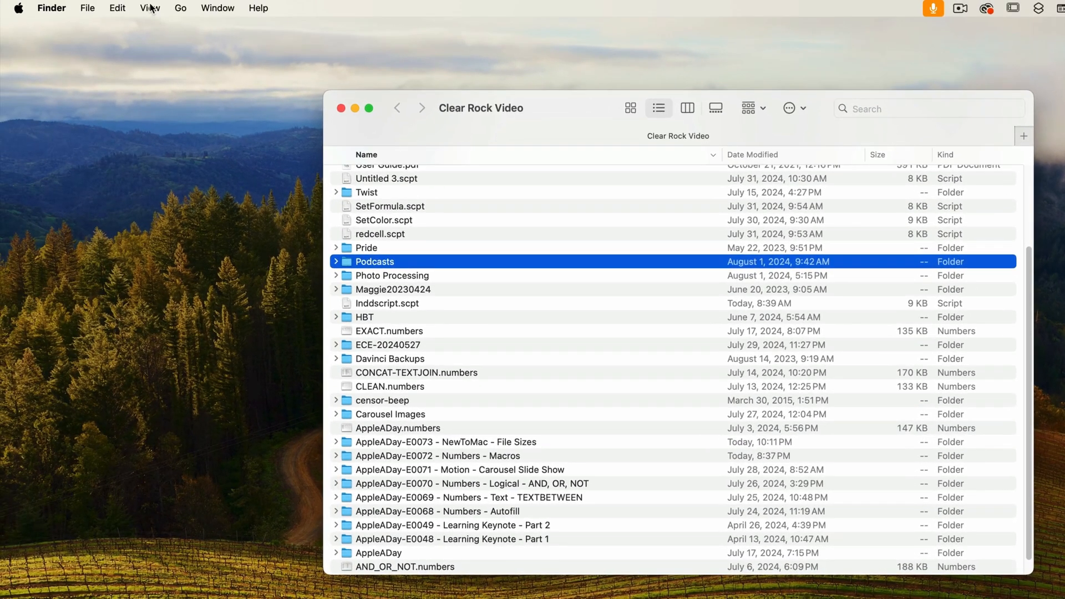
pyautogui.click(149, 7)
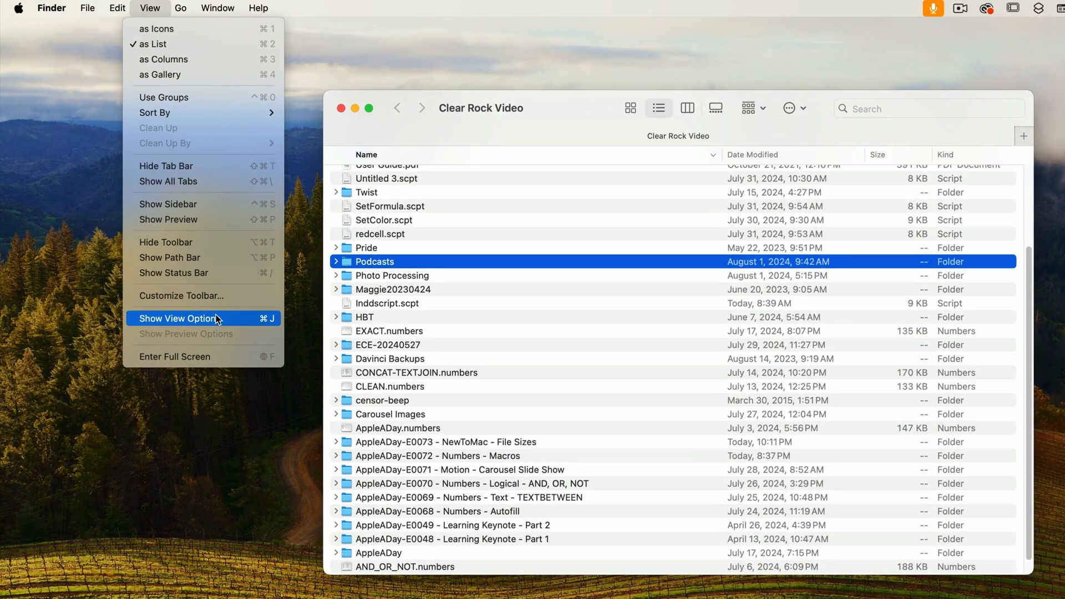
pyautogui.click(178, 318)
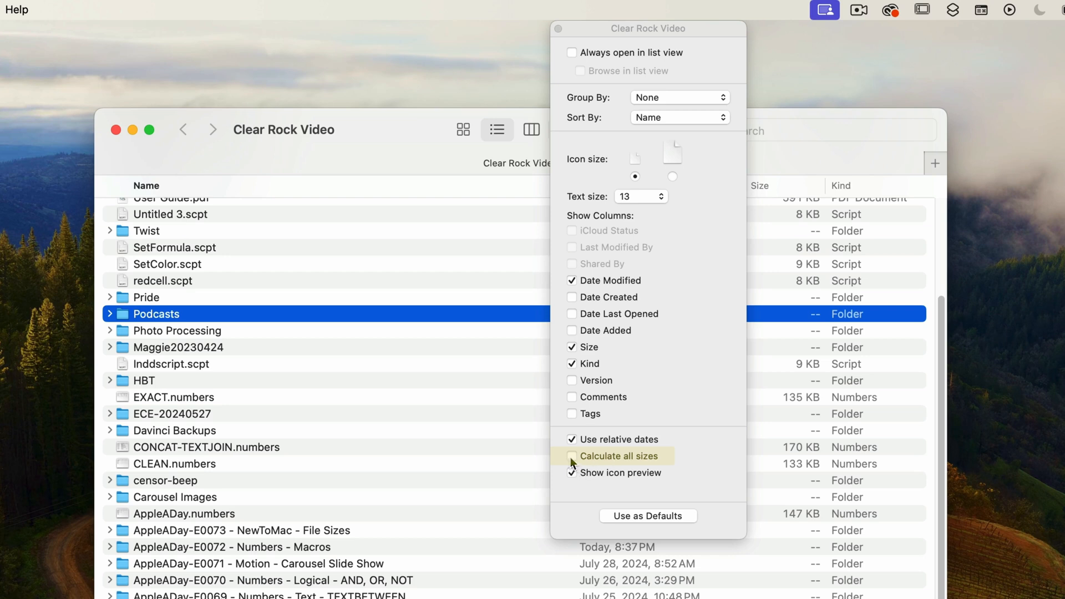
pyautogui.click(572, 456)
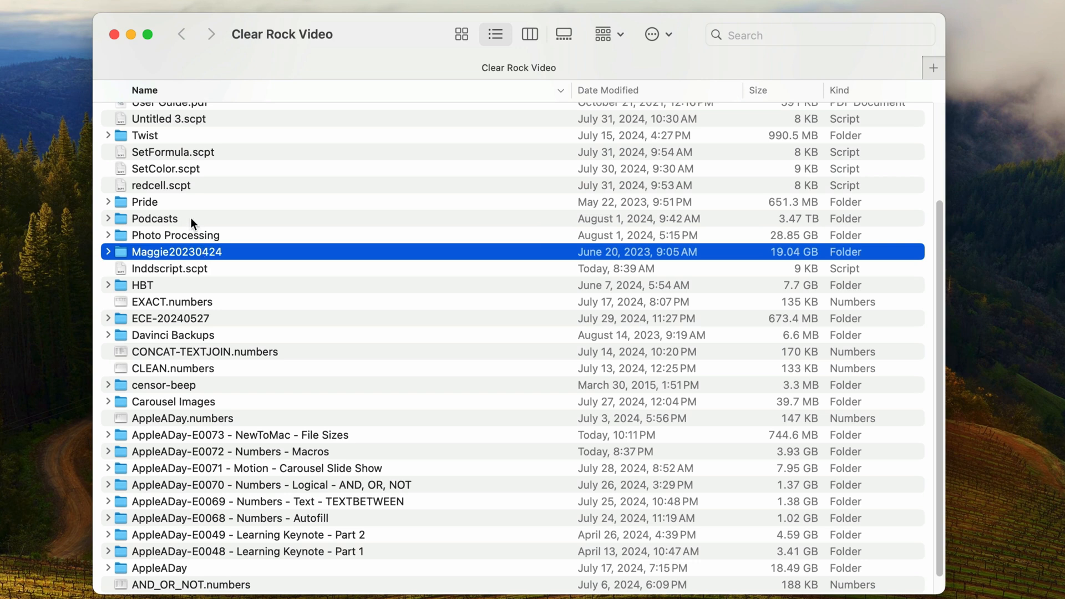
pyautogui.click(154, 218)
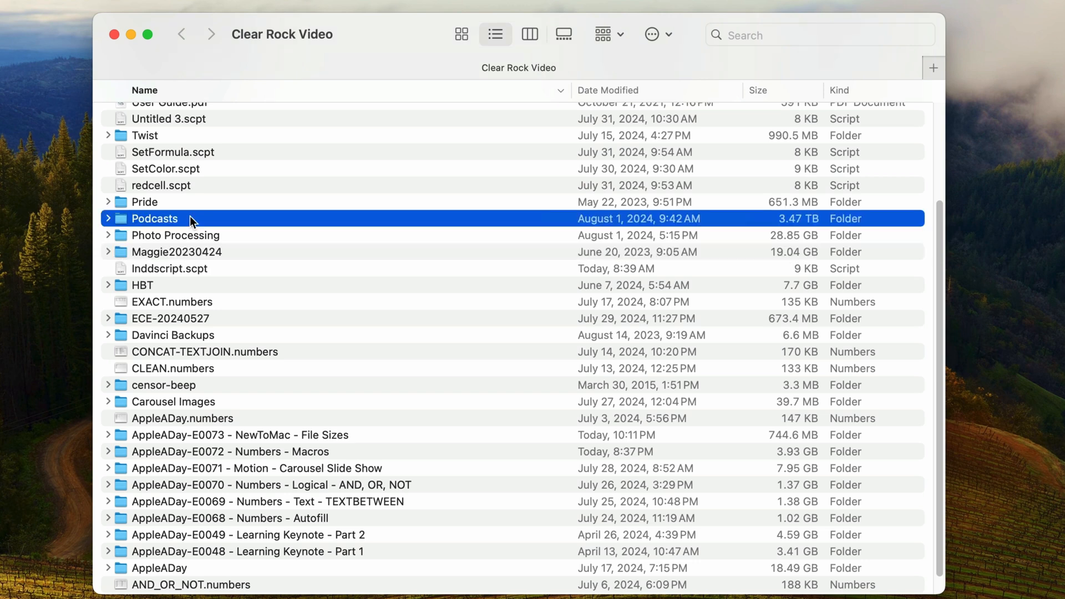
pyautogui.press('cmd+j')
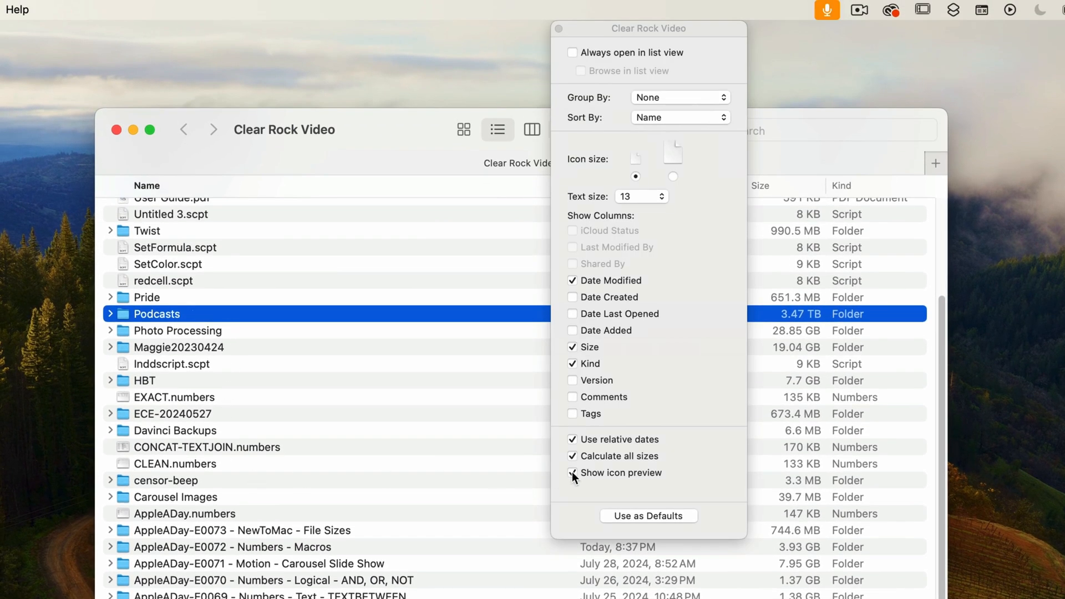
pyautogui.click(572, 456)
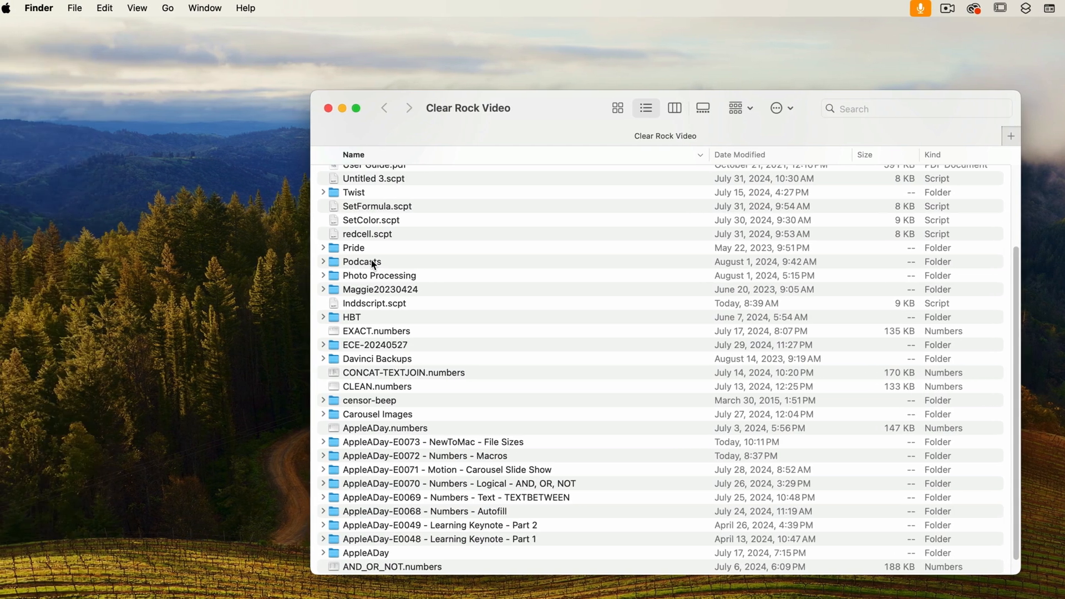
# Turn on the status bar in the Clear Rock Video window, showing 39 items and 32 GB free.
pyautogui.click(136, 7)
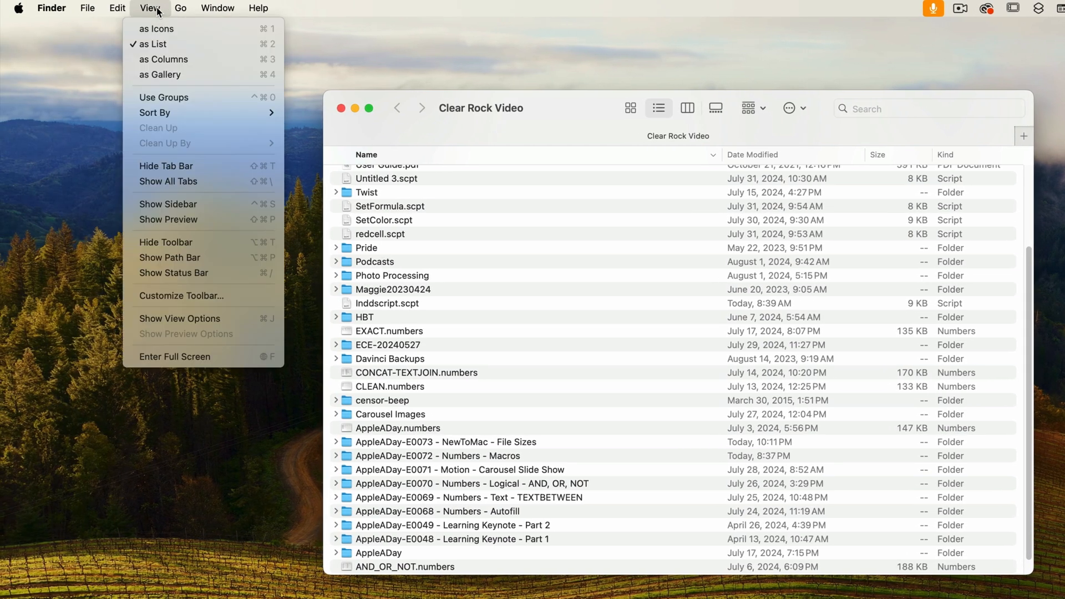
pyautogui.moveTo(173, 272)
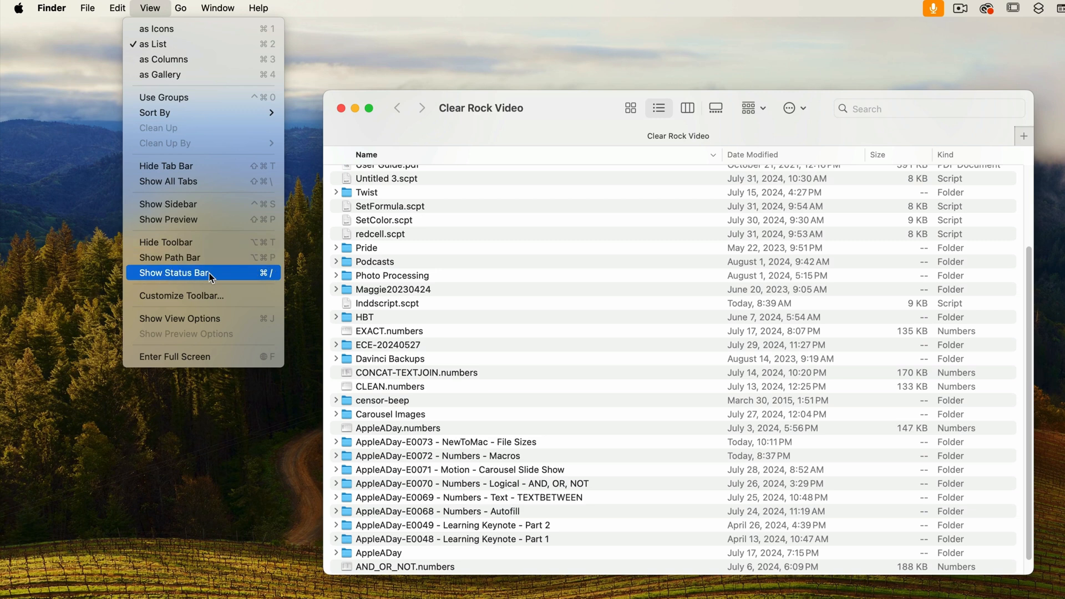
pyautogui.moveTo(238, 277)
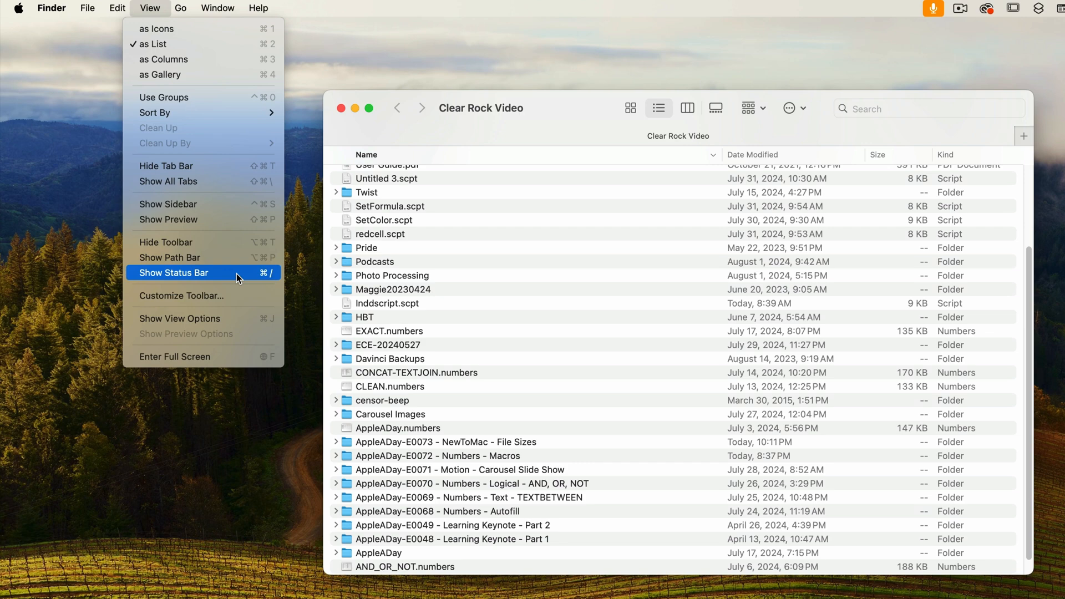
pyautogui.click(173, 272)
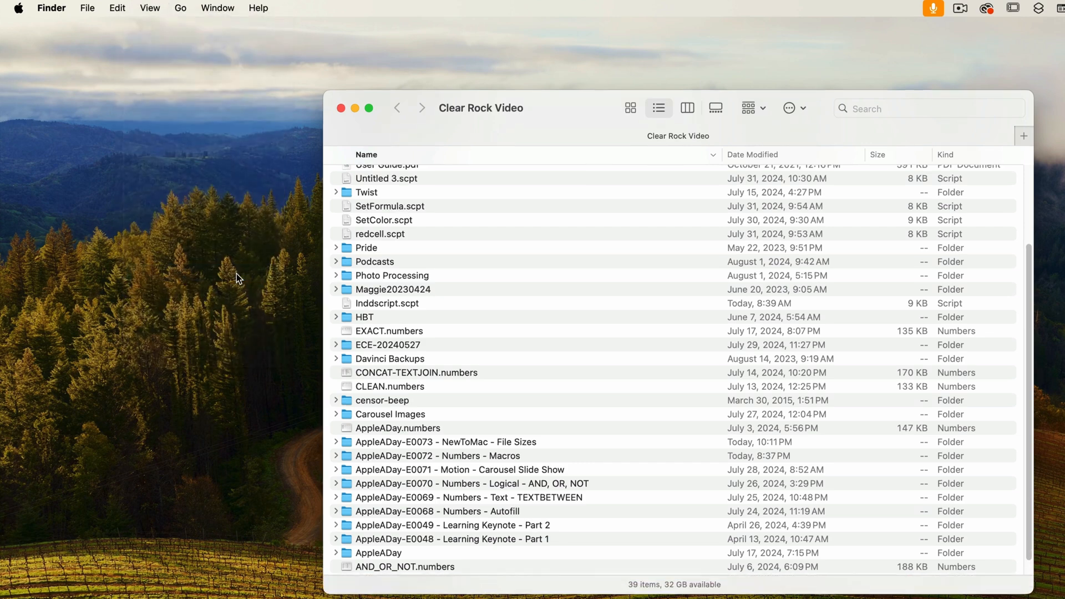
pyautogui.click(368, 107)
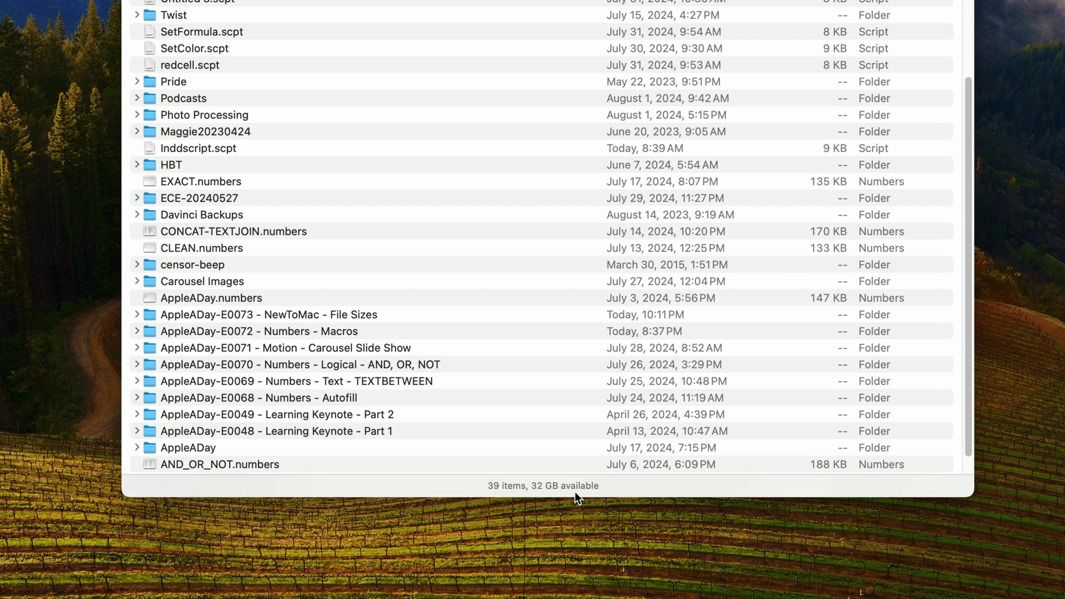
pyautogui.moveTo(305, 369)
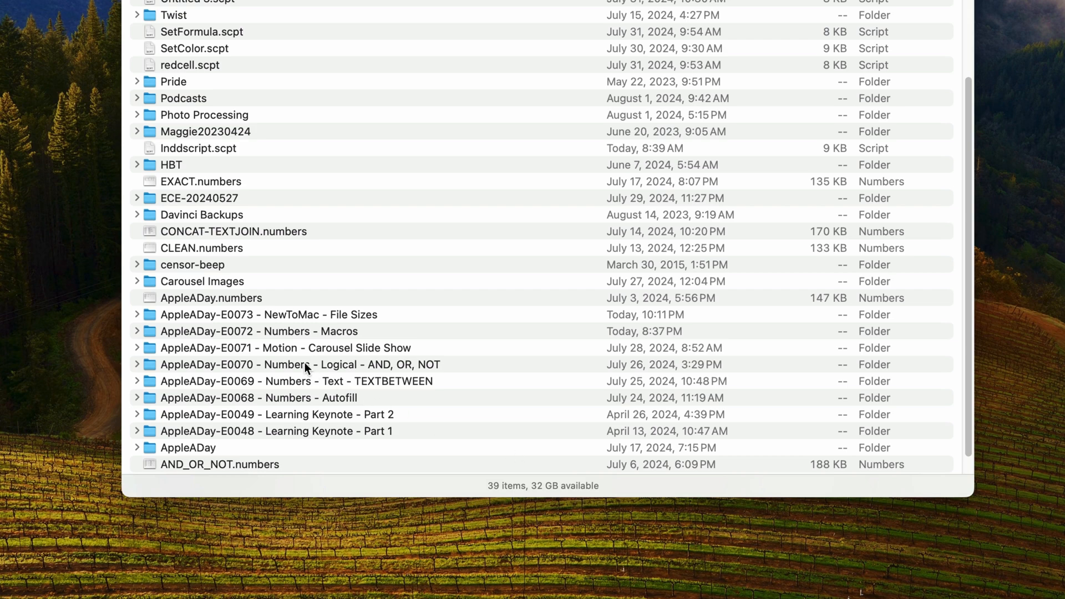
# Open the AppleADay-E0070 folder (9 items), then the Macintosh HD window (4 items).
pyautogui.doubleClick(300, 364)
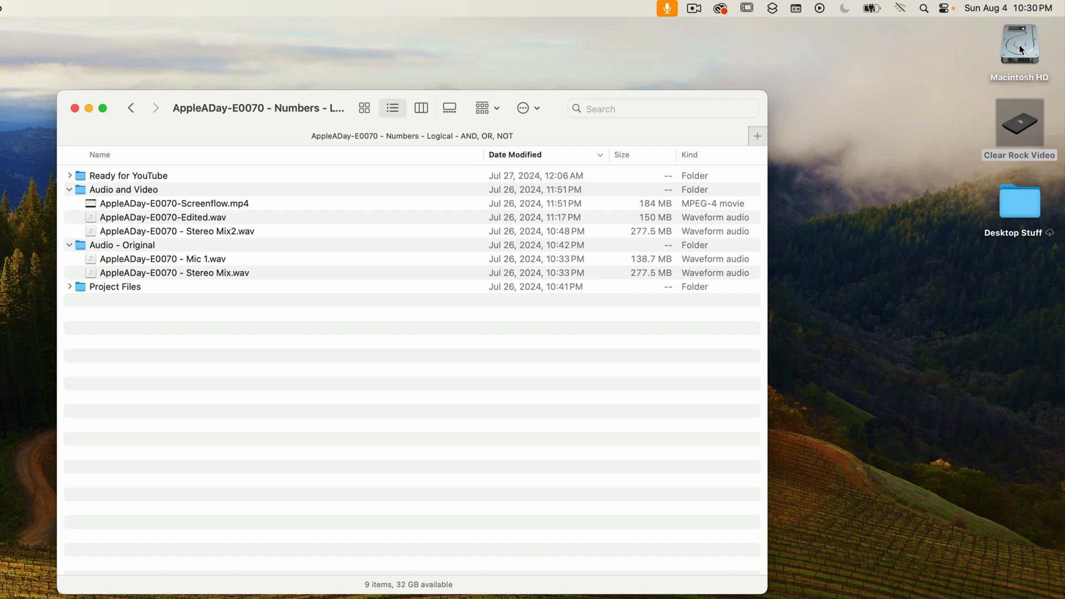
pyautogui.doubleClick(1018, 40)
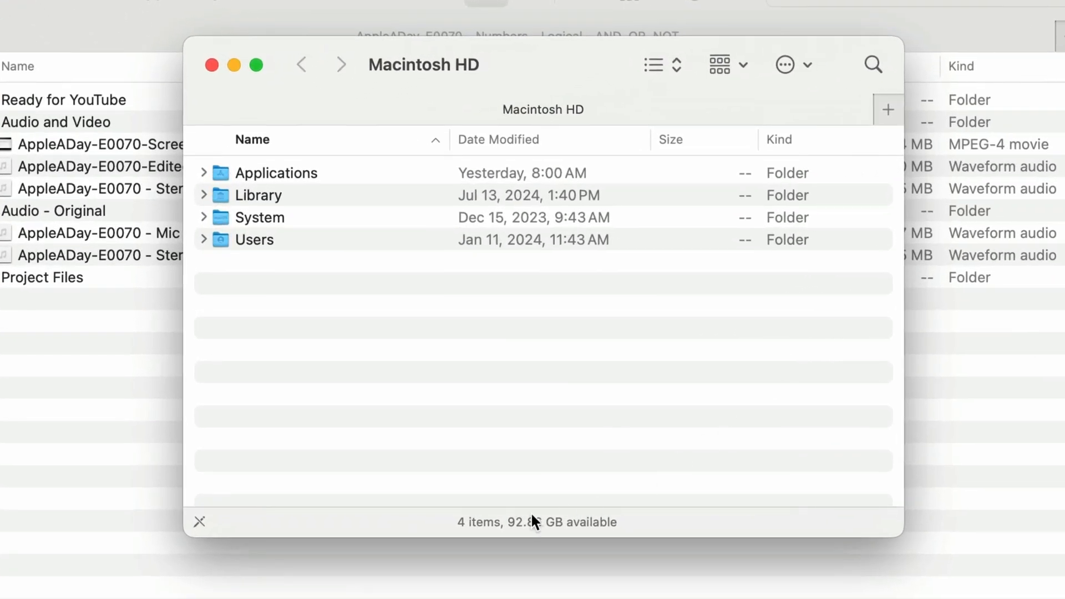